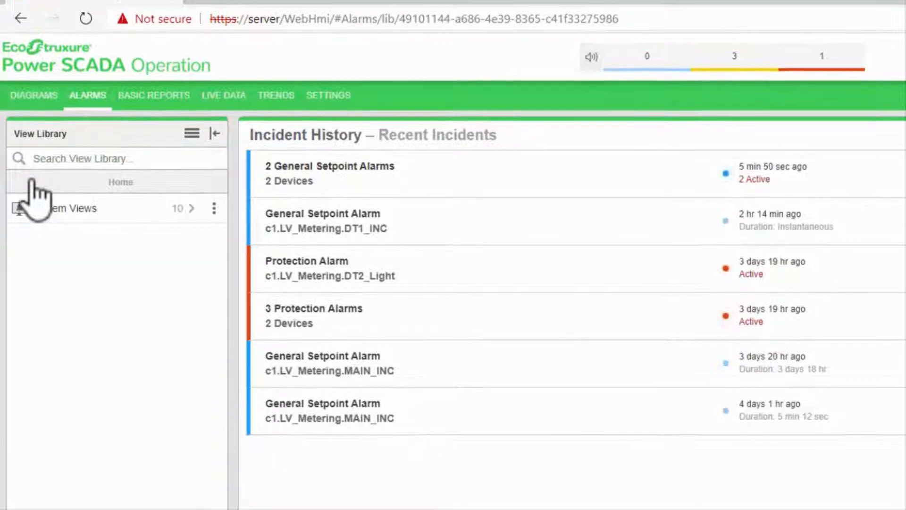
Step: Add a new folder named 'Custom Views' to the view library under Home
{"action": "scroll", "scroll_direction": "down", "scroll_amount": 3}
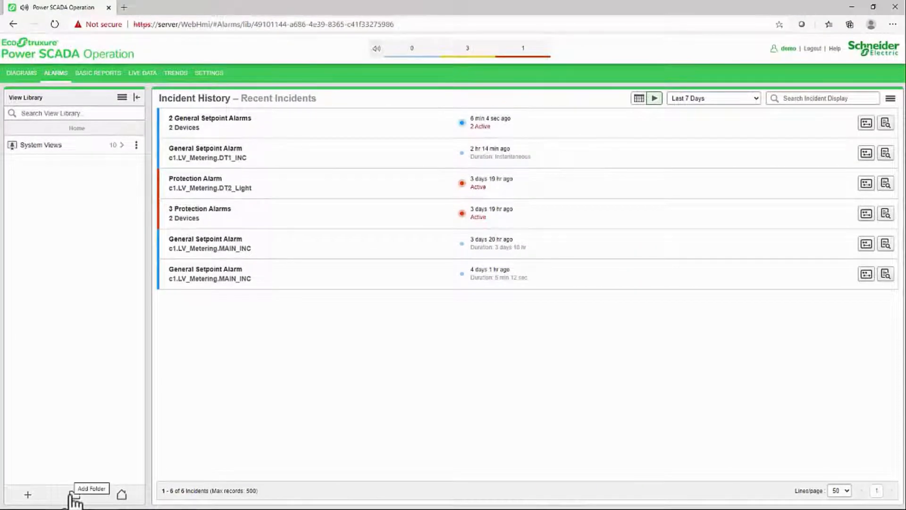
{"action": "left_click", "coordinate": [27, 495]}
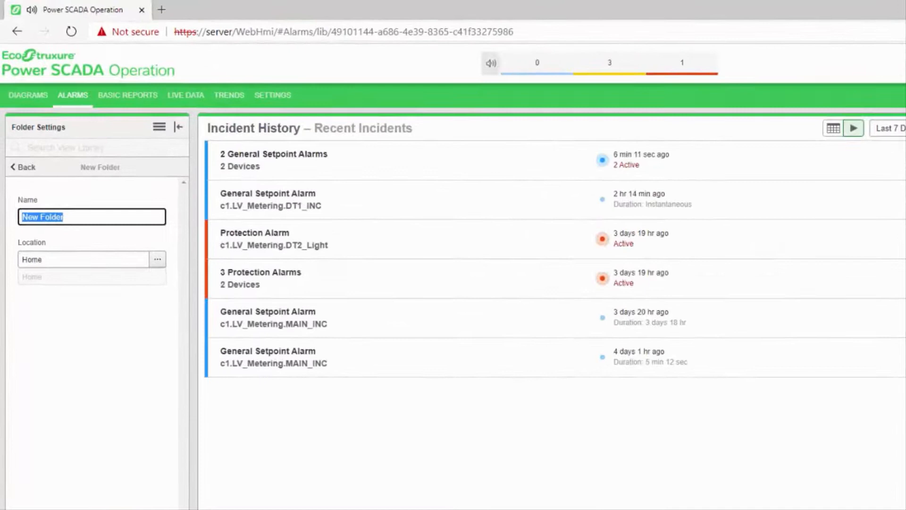
{"action": "type", "text": "Custom View"}
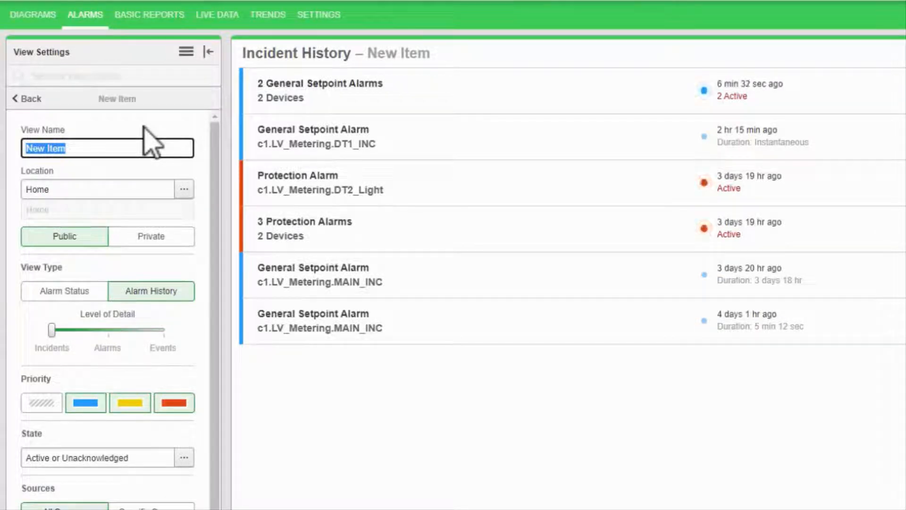
Step: Name the new view 'High Status' and set its location to Home/Custom Views
{"action": "type", "text": "High S"}
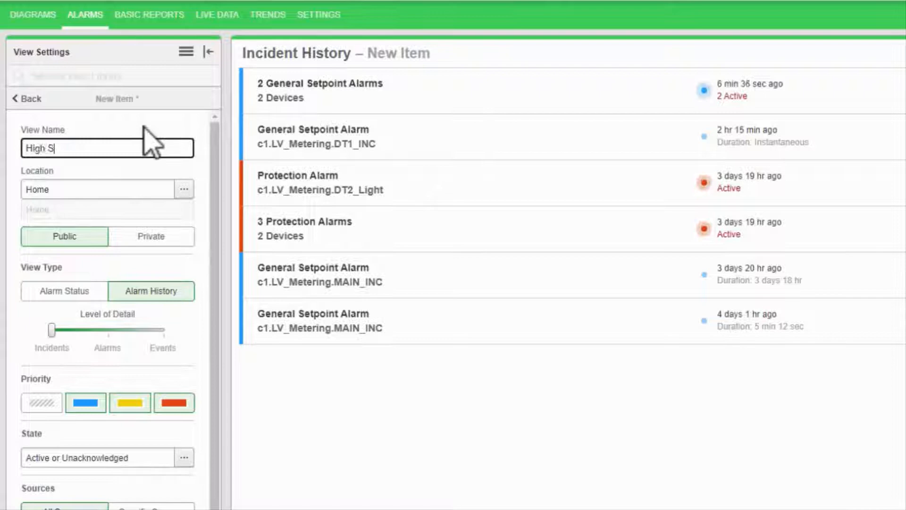
{"action": "left_click", "coordinate": [184, 189]}
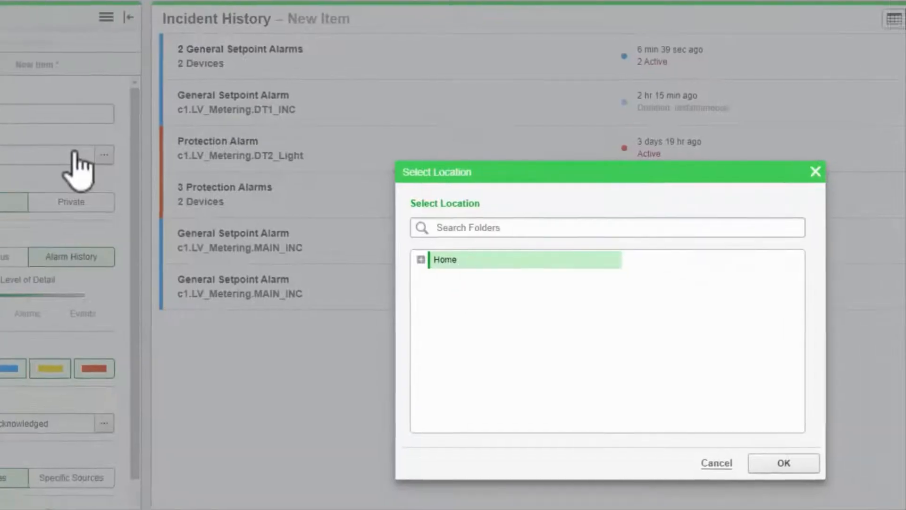
{"action": "left_click", "coordinate": [421, 258]}
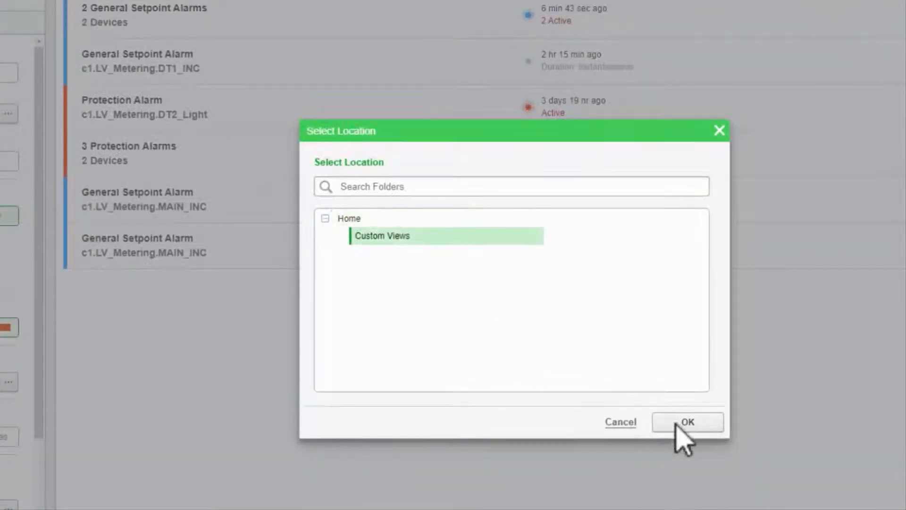
{"action": "left_click", "coordinate": [687, 421]}
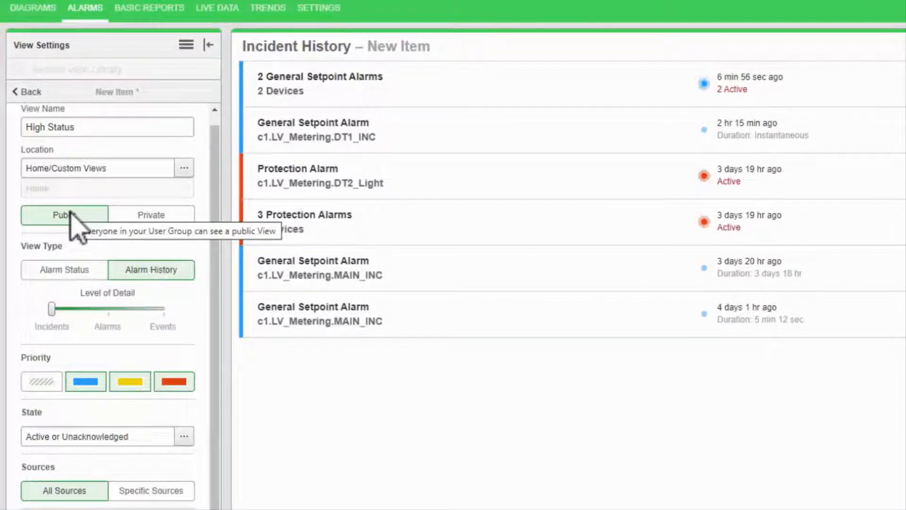
{"action": "mouse_move", "coordinate": [151, 214]}
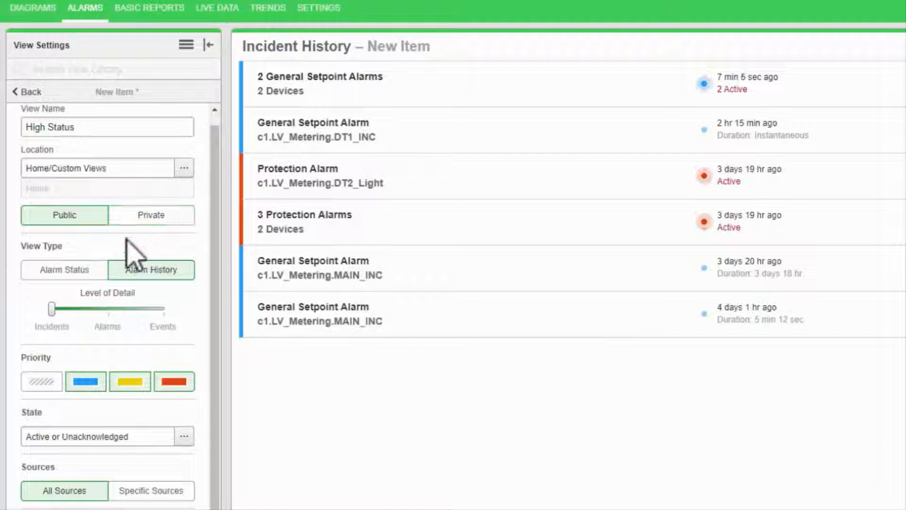
Step: Compare Alarm Status and Alarm History, then settle on Alarm History at the Alarms level of detail
{"action": "left_click", "coordinate": [64, 269]}
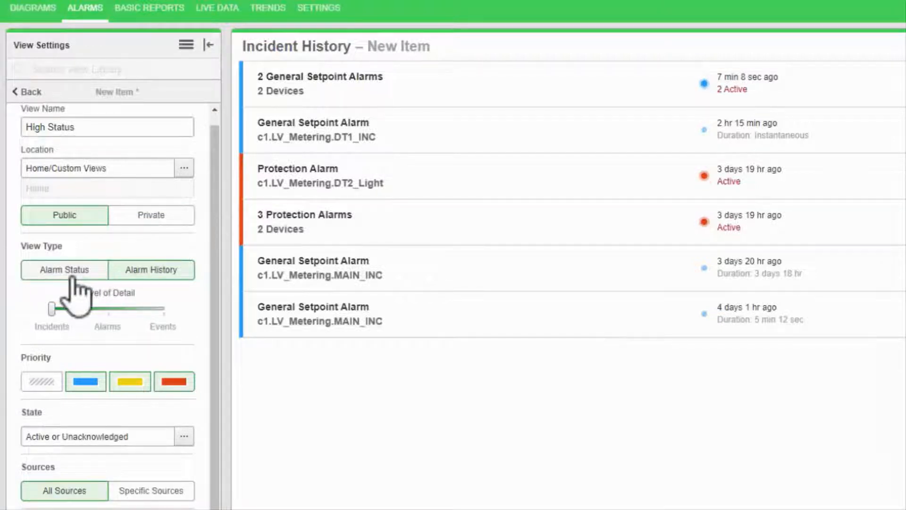
{"action": "left_click", "coordinate": [65, 269]}
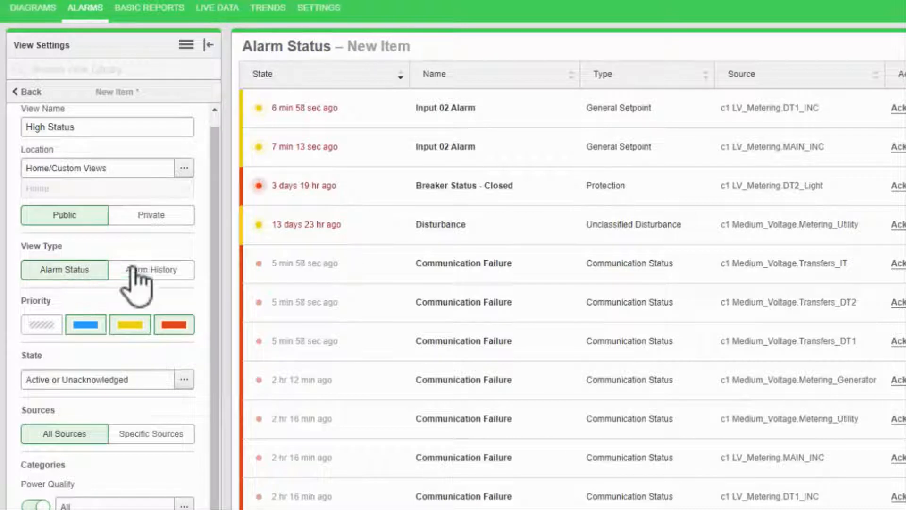
{"action": "left_click", "coordinate": [151, 270]}
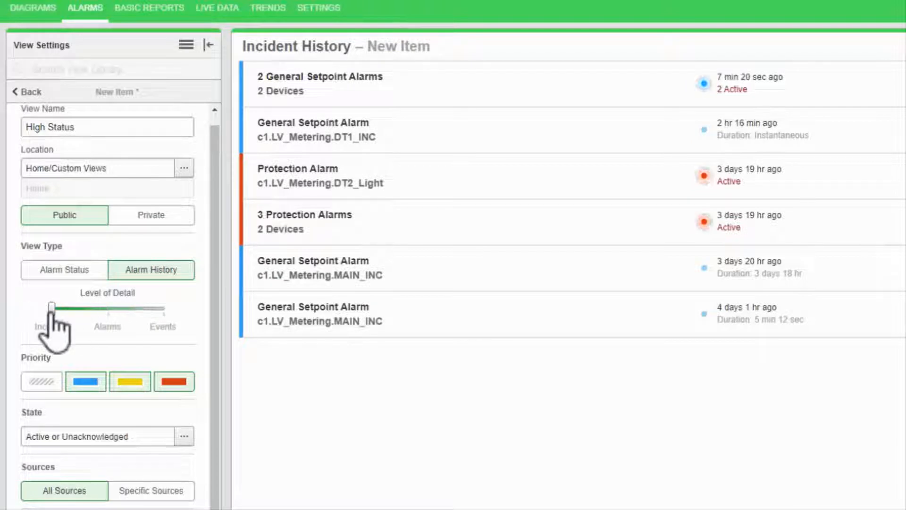
{"action": "left_click_drag", "start_coordinate": [52, 306], "coordinate": [163, 323]}
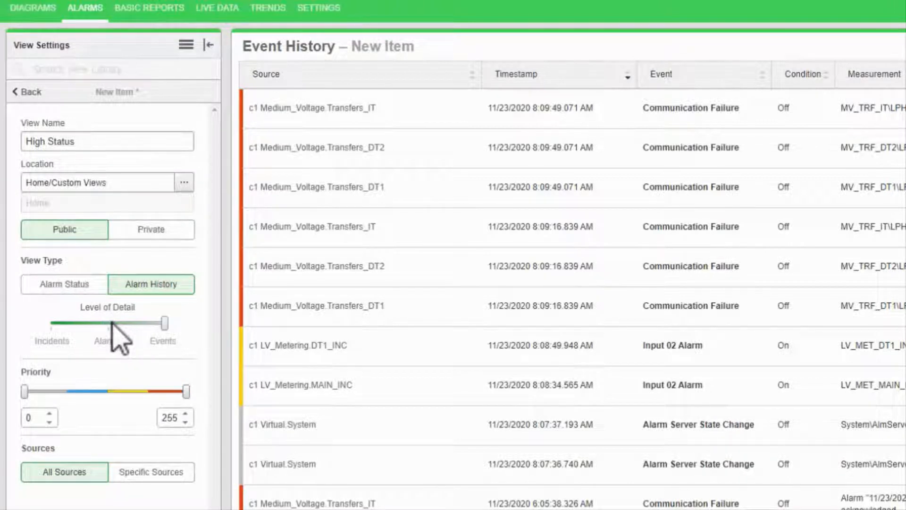
{"action": "left_click_drag", "start_coordinate": [166, 322], "coordinate": [108, 322]}
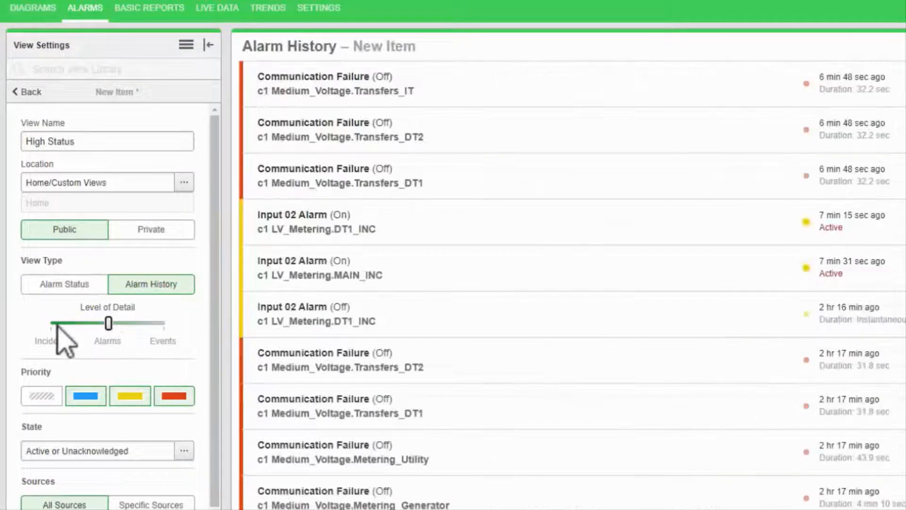
{"action": "left_click_drag", "start_coordinate": [108, 322], "coordinate": [52, 323]}
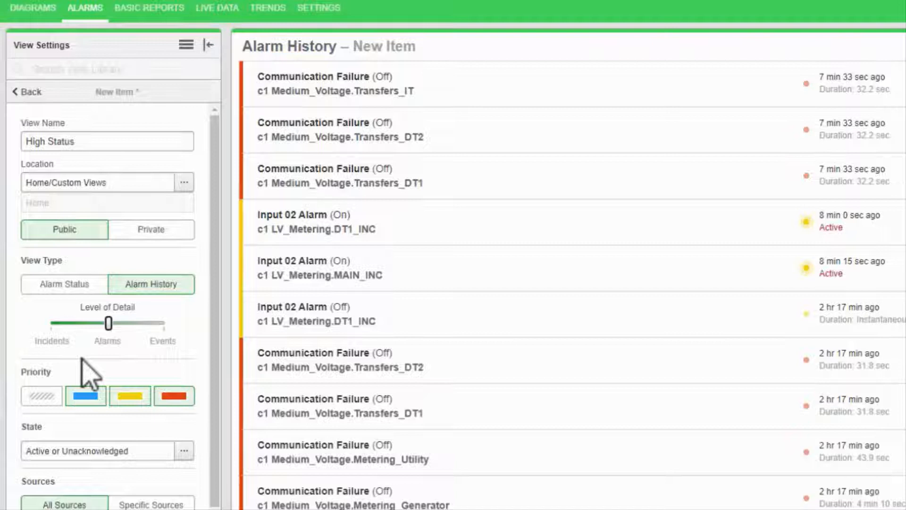
{"action": "mouse_move", "coordinate": [283, 359]}
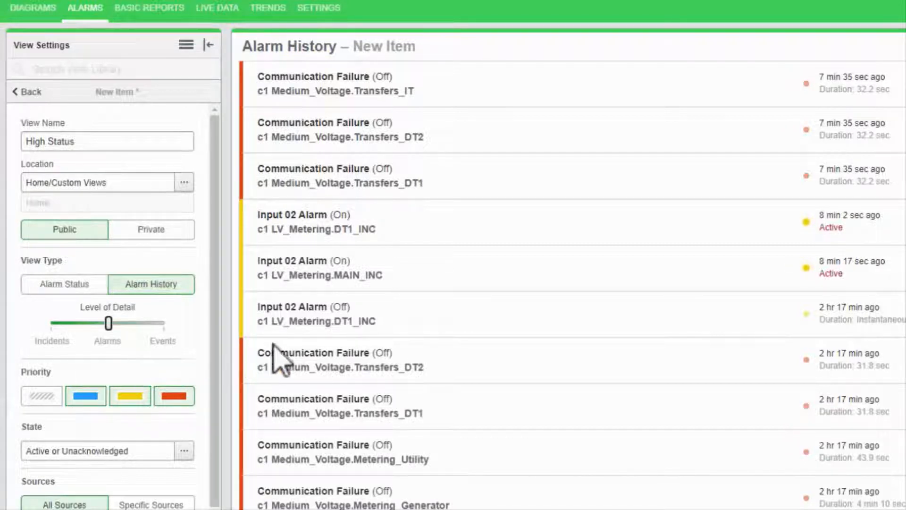
{"action": "mouse_move", "coordinate": [332, 381]}
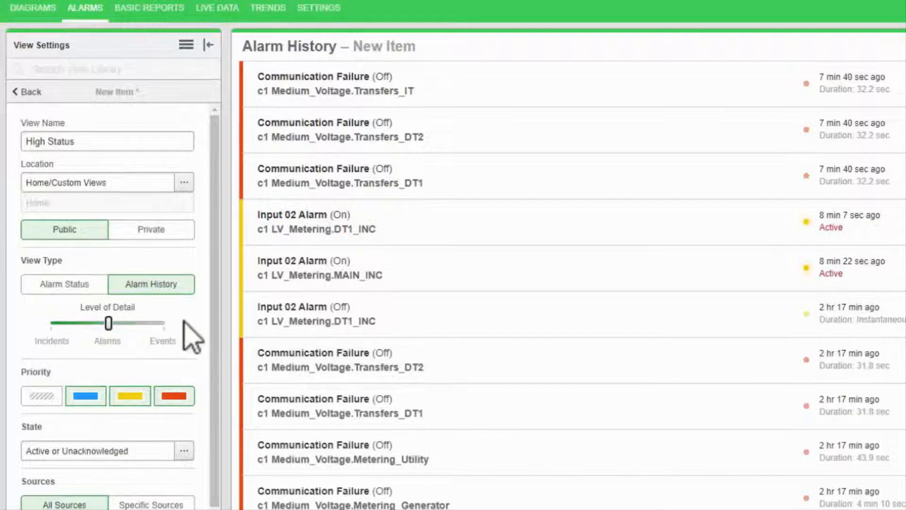
{"action": "mouse_move", "coordinate": [153, 364]}
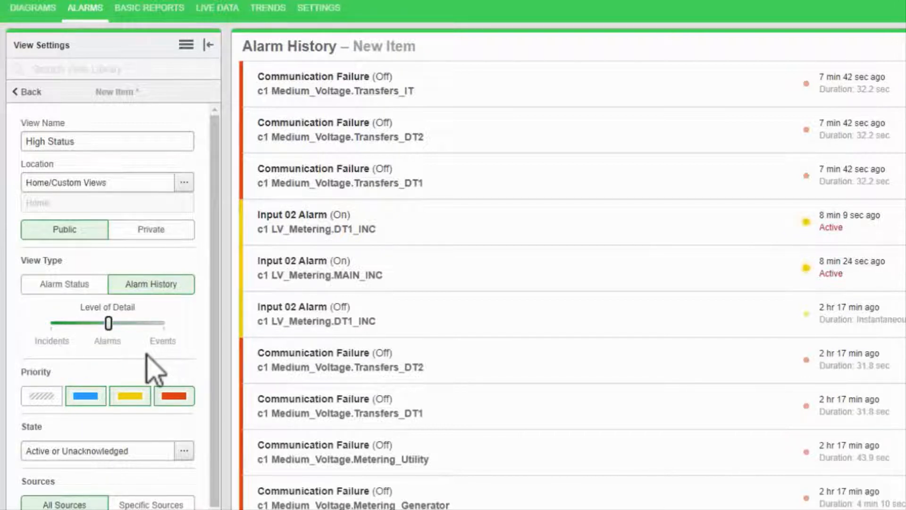
Step: Switch the view to Alarm Status, keep only high priority, and bring up the alarm state choices
{"action": "left_click", "coordinate": [63, 284]}
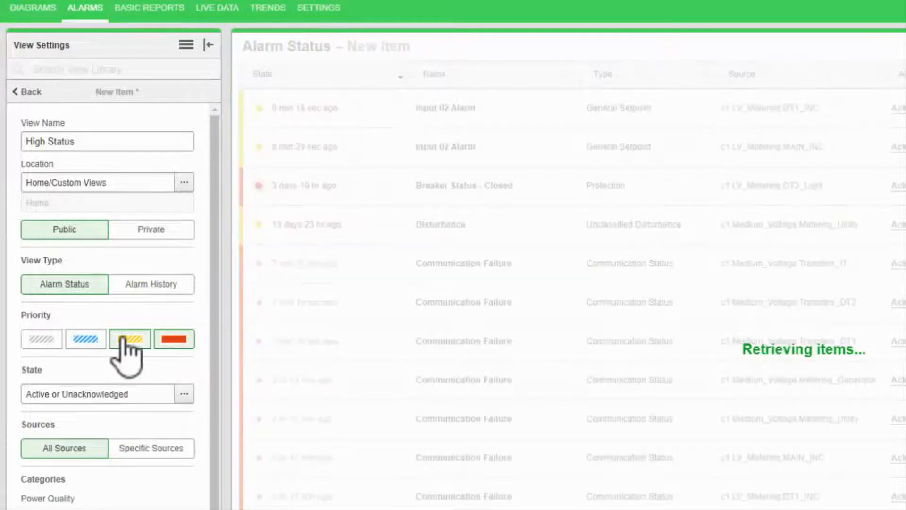
{"action": "left_click", "coordinate": [129, 338]}
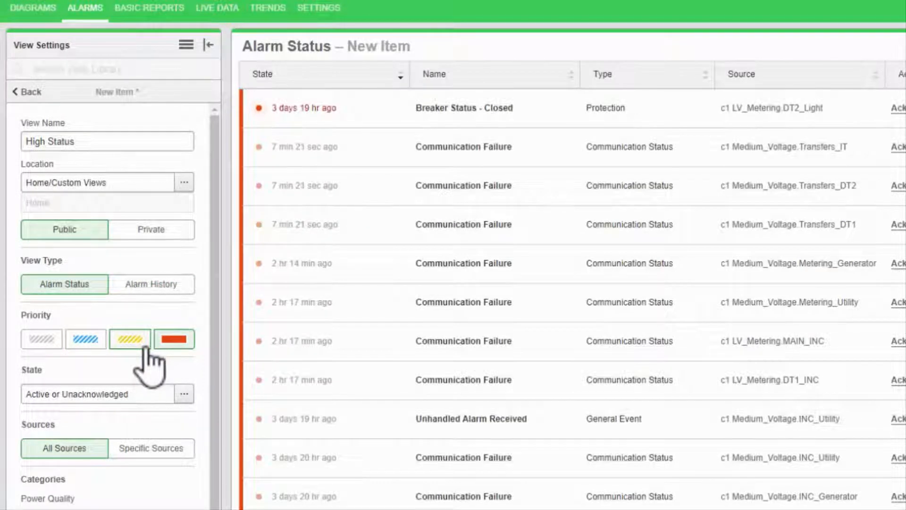
{"action": "left_click", "coordinate": [174, 339]}
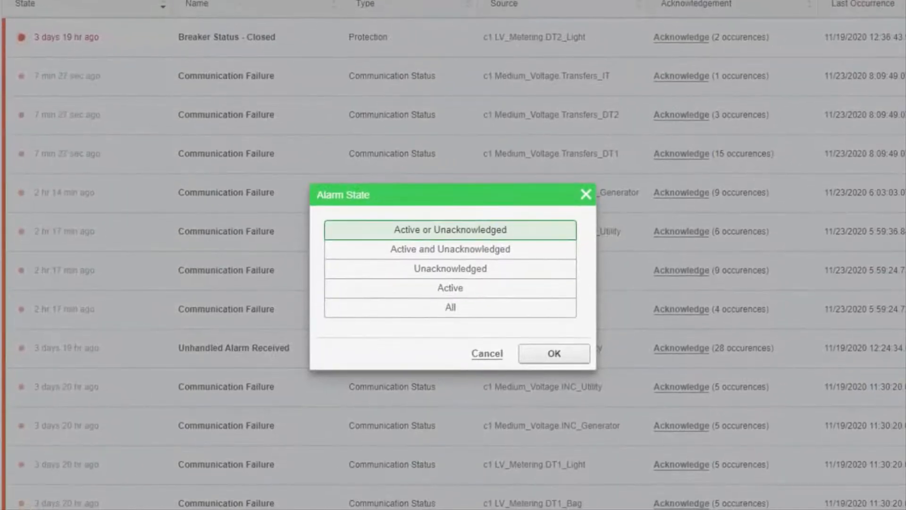
{"action": "mouse_move", "coordinate": [309, 286]}
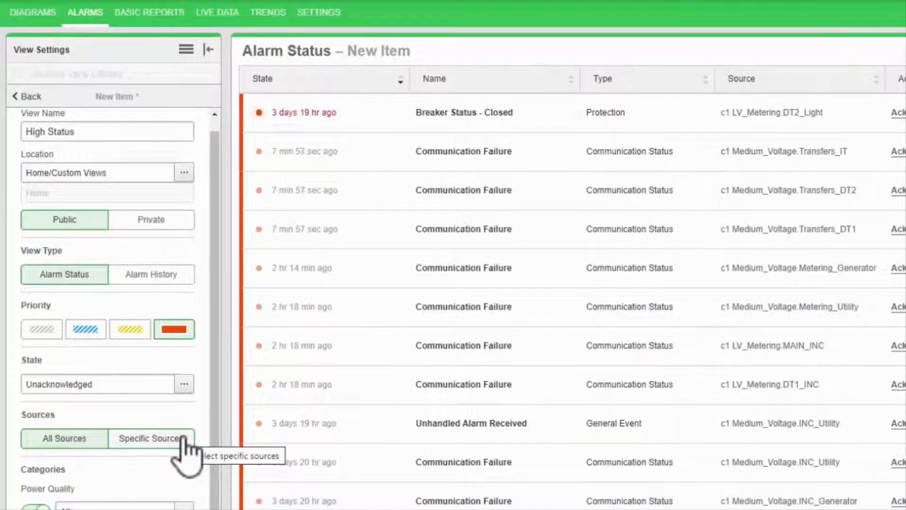
Step: Restrict the view's sources to the seven devices in the c1 > Medium_Voltage group
{"action": "left_click", "coordinate": [149, 438]}
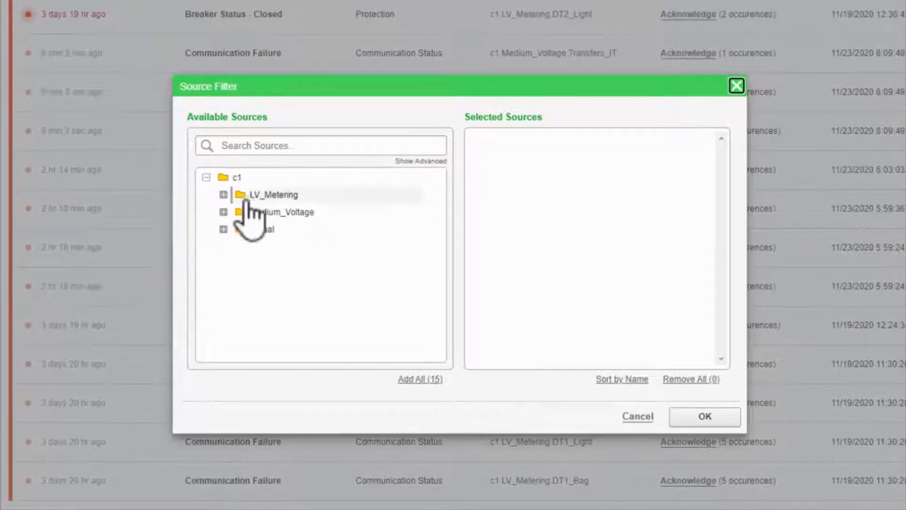
{"action": "left_click", "coordinate": [223, 211]}
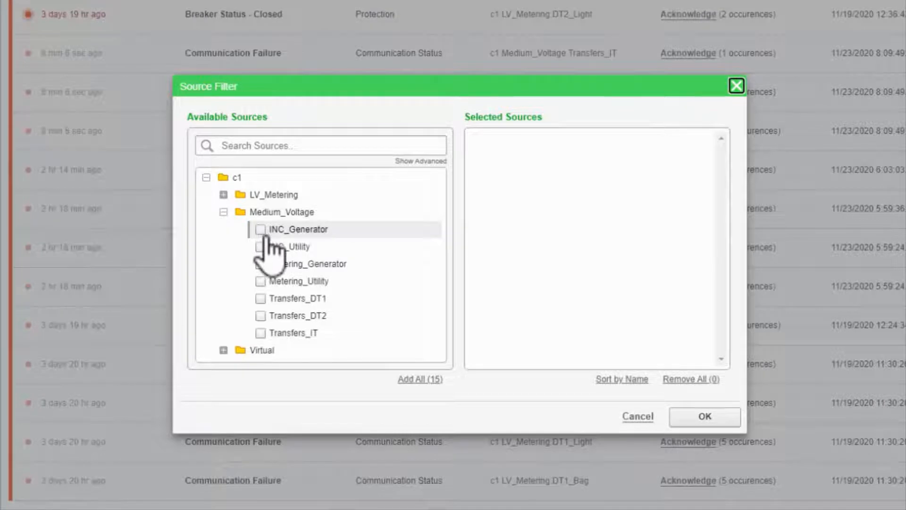
{"action": "left_click", "coordinate": [261, 228]}
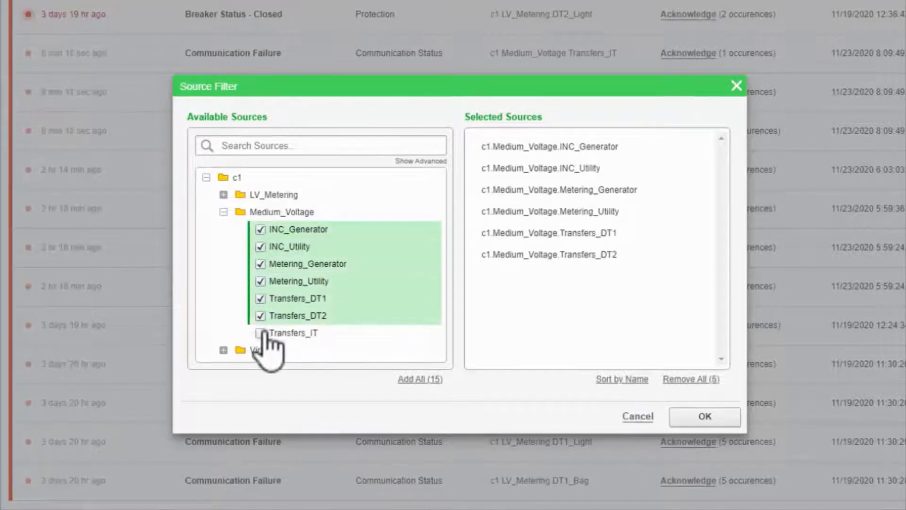
{"action": "left_click", "coordinate": [704, 416]}
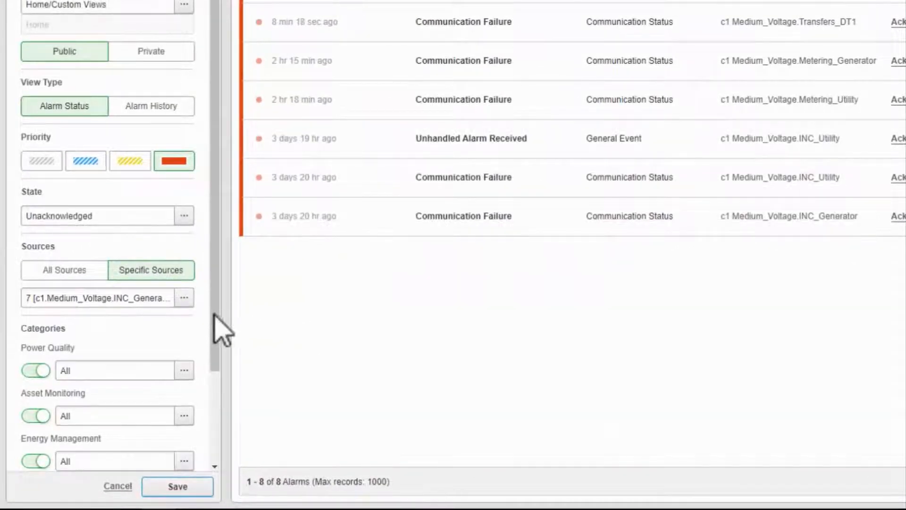
{"action": "scroll", "scroll_direction": "down", "scroll_amount": 3}
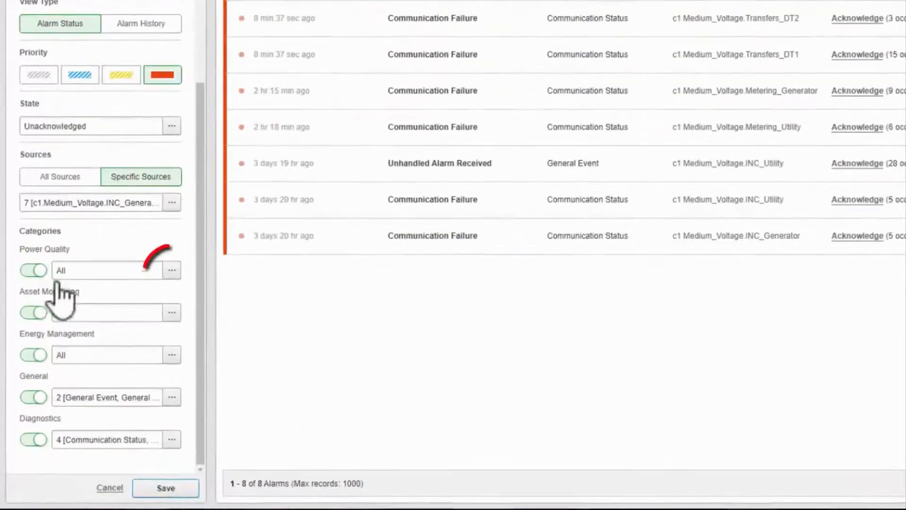
{"action": "mouse_move", "coordinate": [171, 270]}
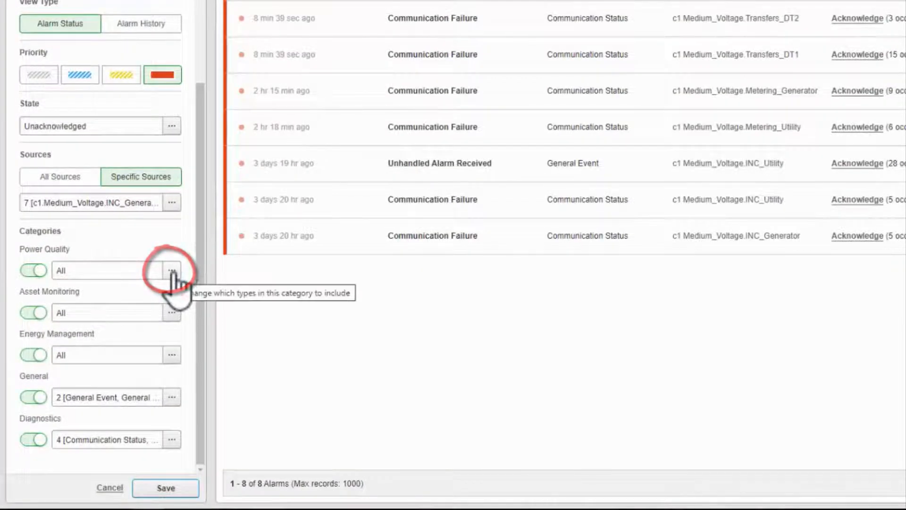
{"action": "left_click", "coordinate": [172, 271]}
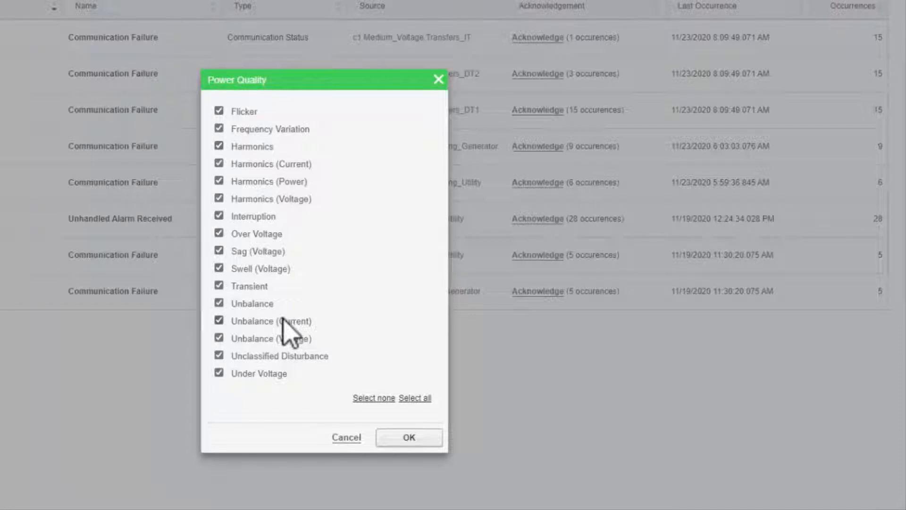
{"action": "mouse_move", "coordinate": [295, 257]}
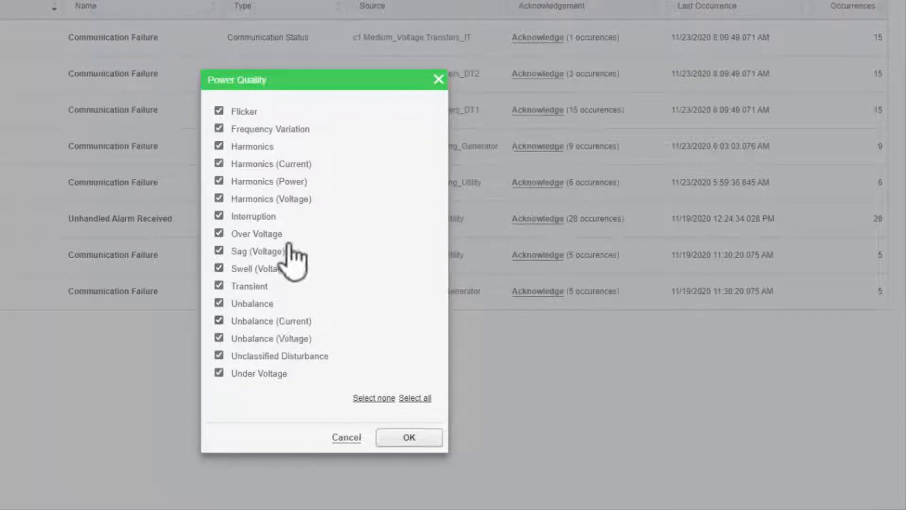
{"action": "mouse_move", "coordinate": [364, 441]}
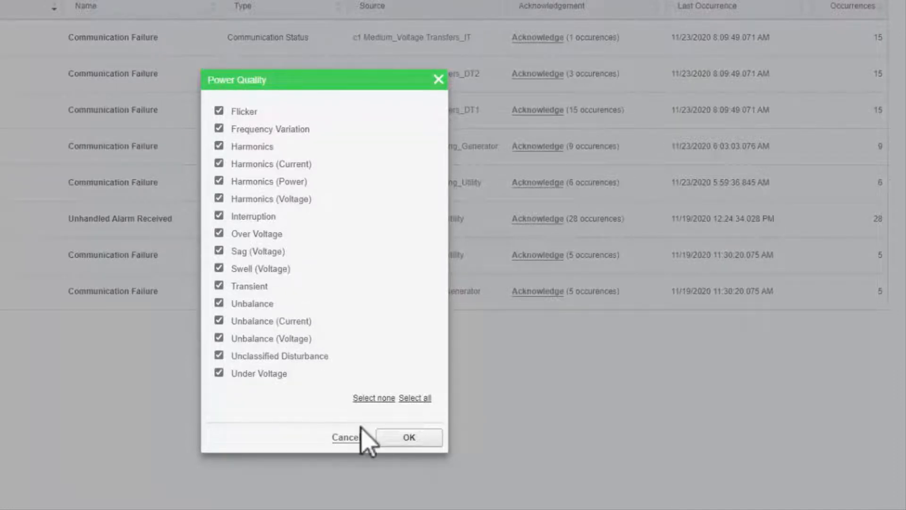
{"action": "left_click", "coordinate": [407, 437]}
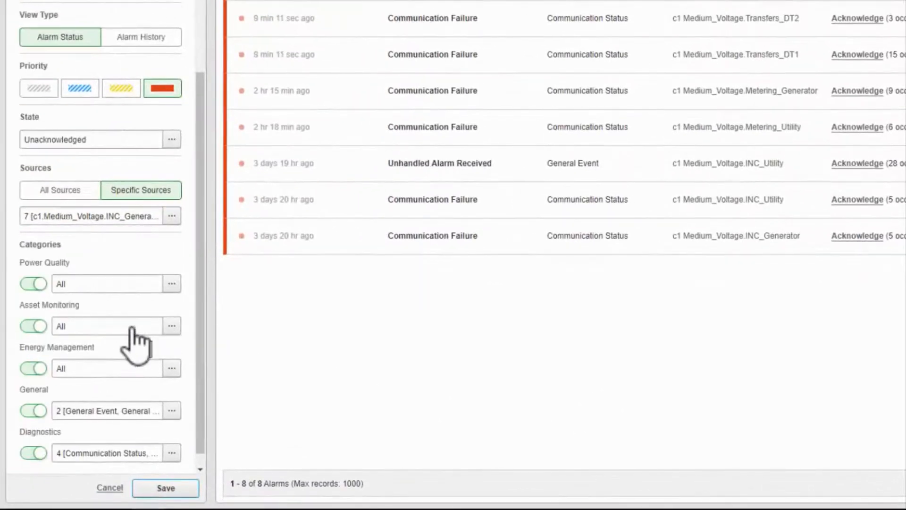
{"action": "left_click", "coordinate": [171, 326]}
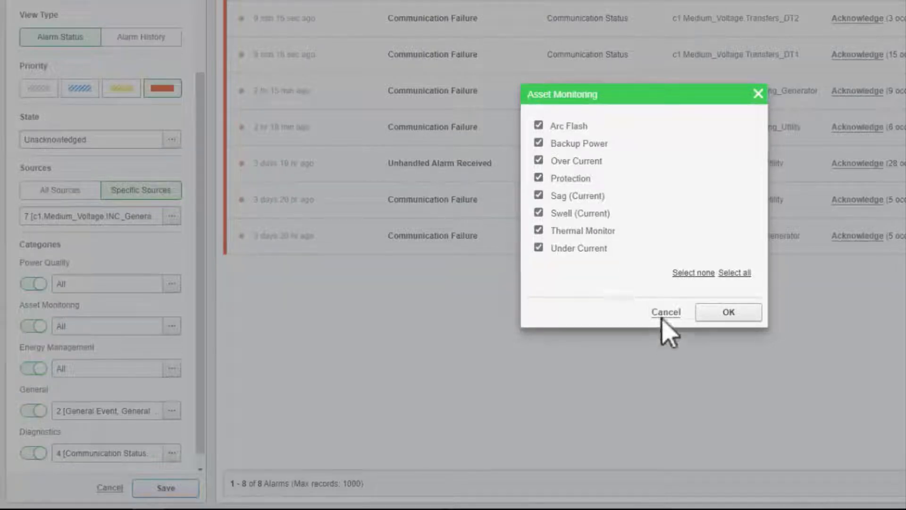
{"action": "left_click", "coordinate": [665, 313]}
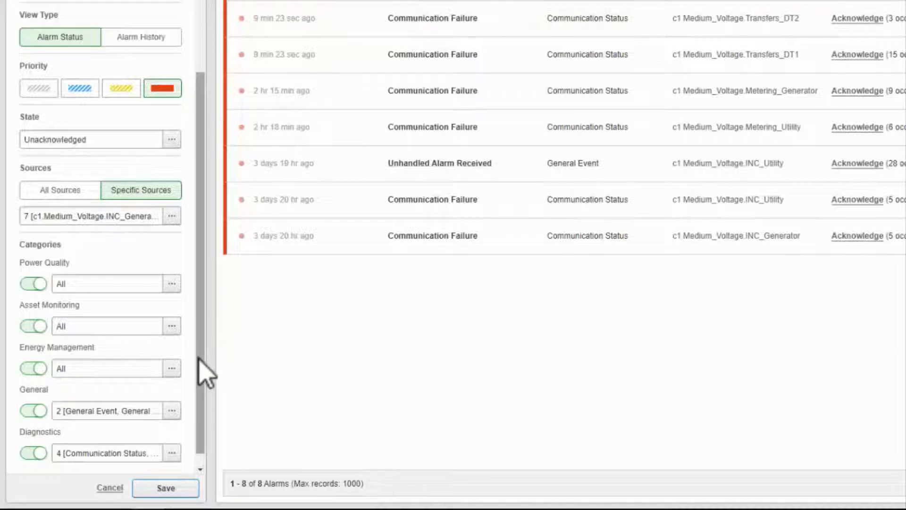
{"action": "left_click", "coordinate": [165, 488]}
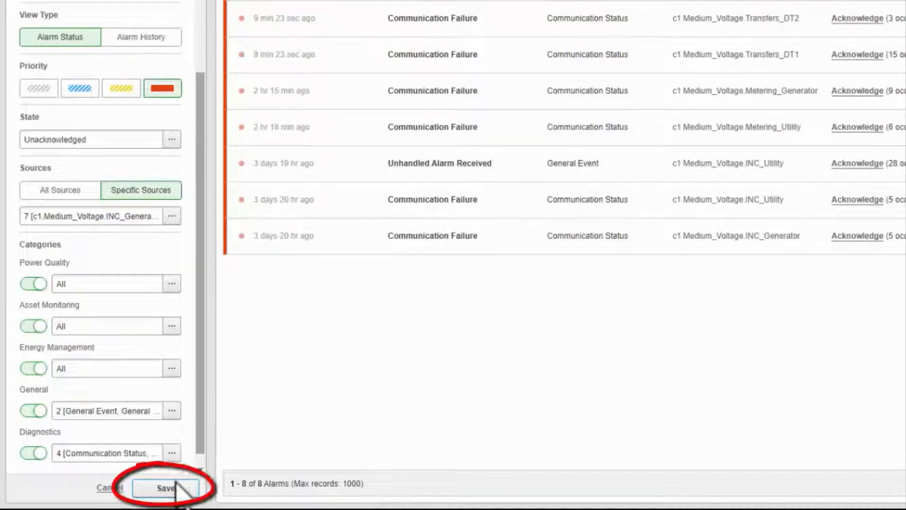
Step: Save the High Status view and check its actions menu in the View Library
{"action": "left_click", "coordinate": [166, 488]}
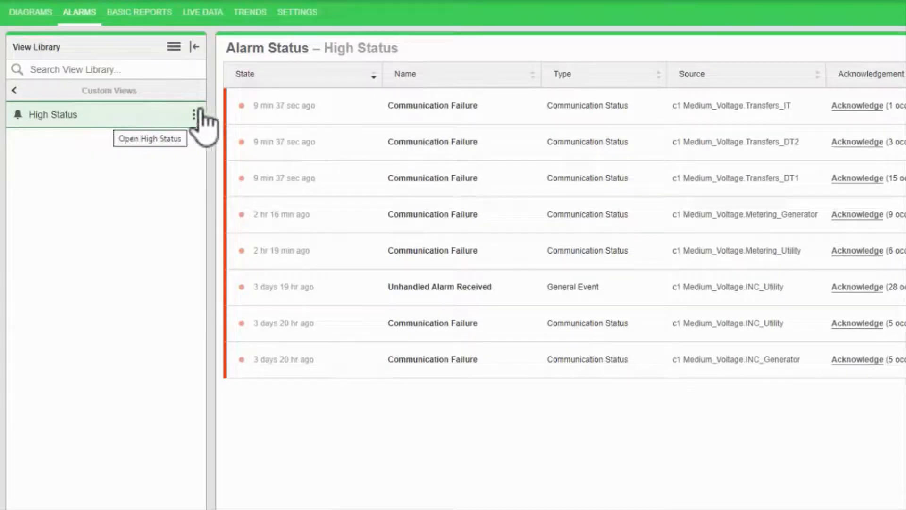
{"action": "left_click", "coordinate": [194, 114]}
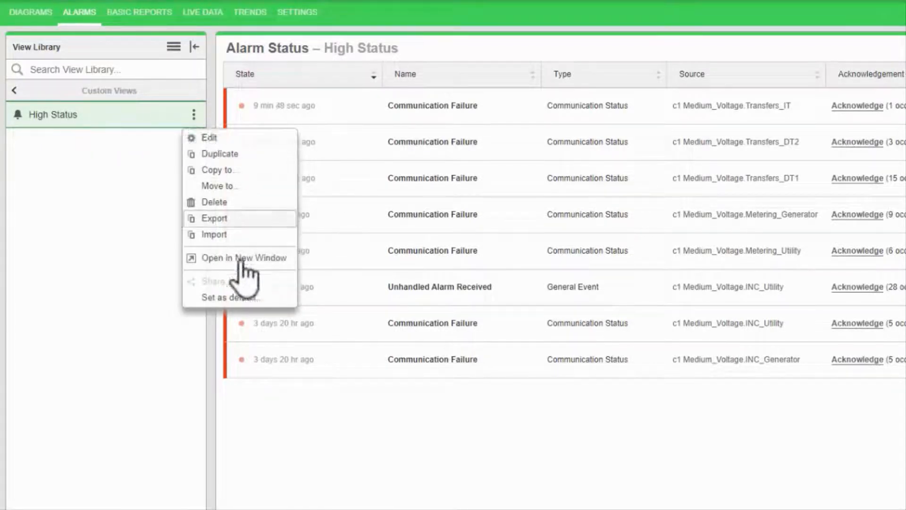
{"action": "left_click", "coordinate": [244, 258]}
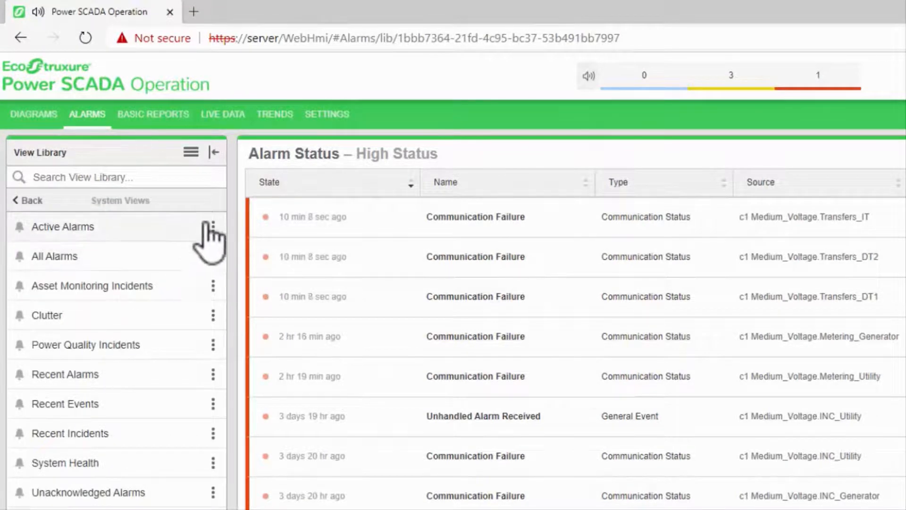
{"action": "mouse_move", "coordinate": [213, 225]}
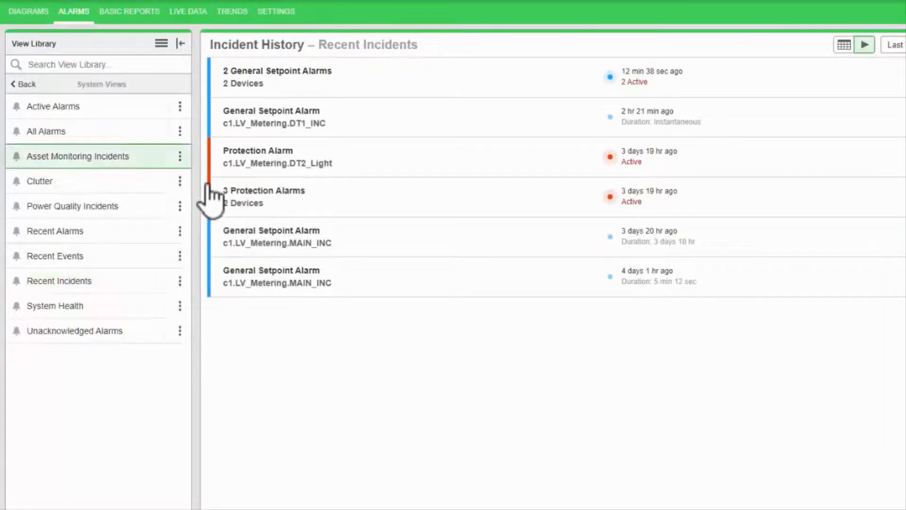
Step: Edit the Asset Monitoring Incidents system view to review its State, Sources and Categories filters
{"action": "left_click", "coordinate": [179, 156]}
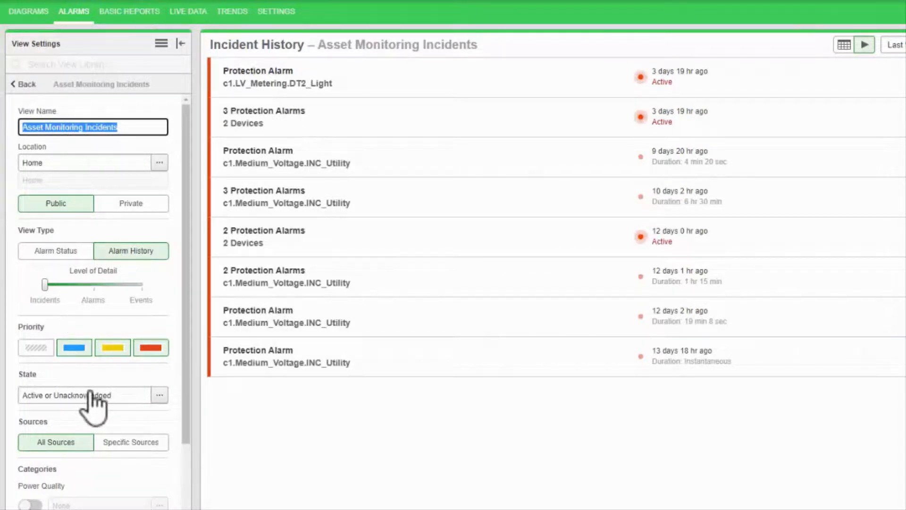
{"action": "mouse_move", "coordinate": [87, 398]}
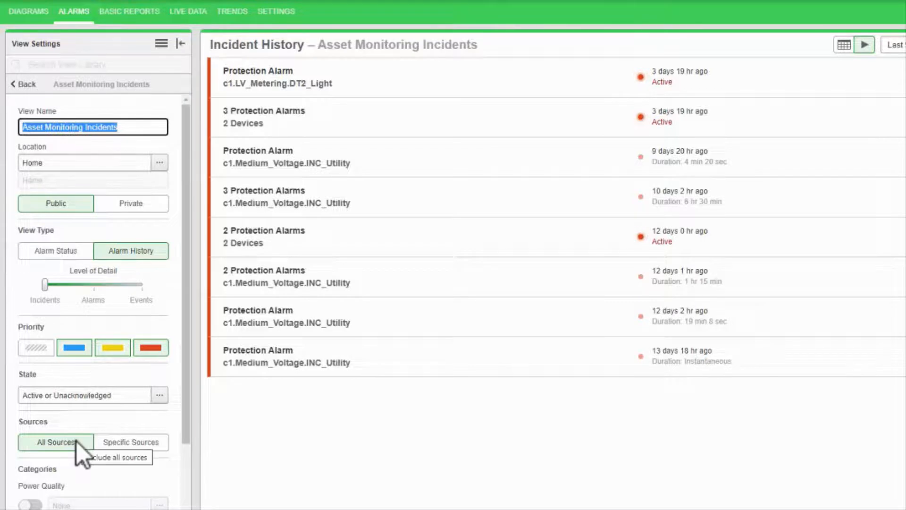
{"action": "left_click", "coordinate": [29, 405]}
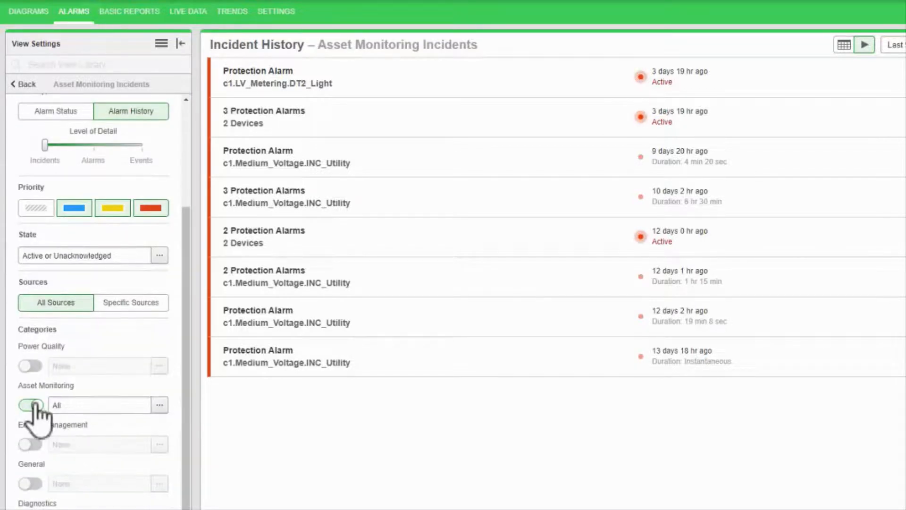
{"action": "mouse_move", "coordinate": [30, 405]}
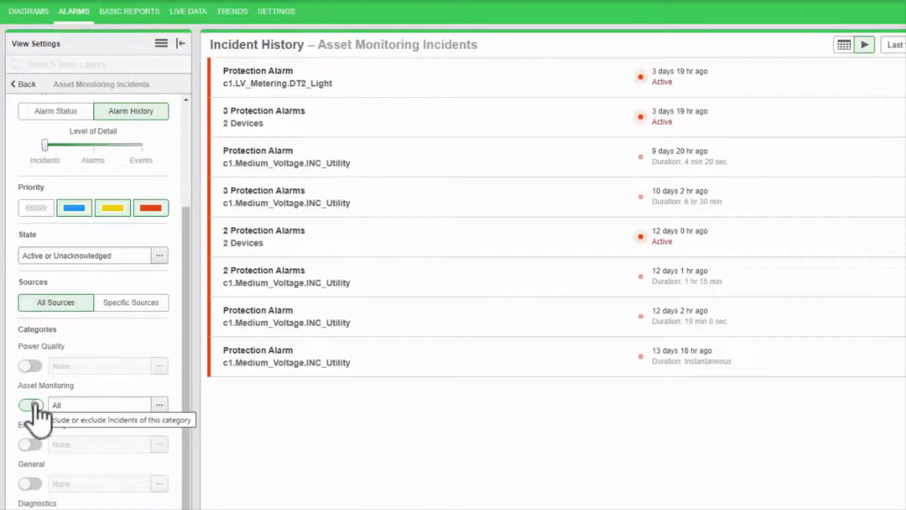